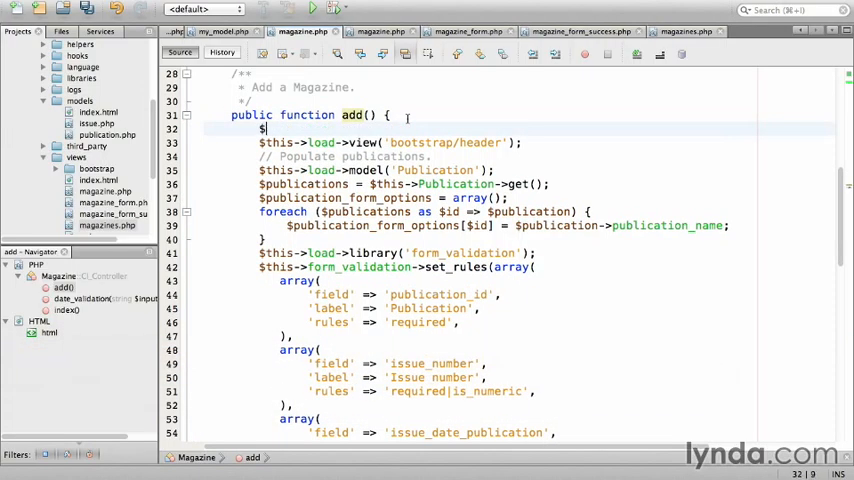
Add $this->load->helper('form'); as the first line of add() in magazine.php
text(this->load->helper('form');)
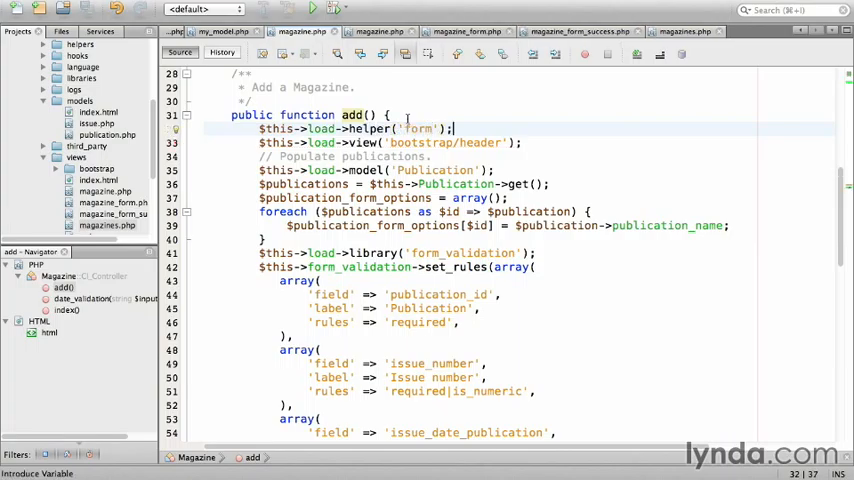
click(465, 31)
text(<?php echo)
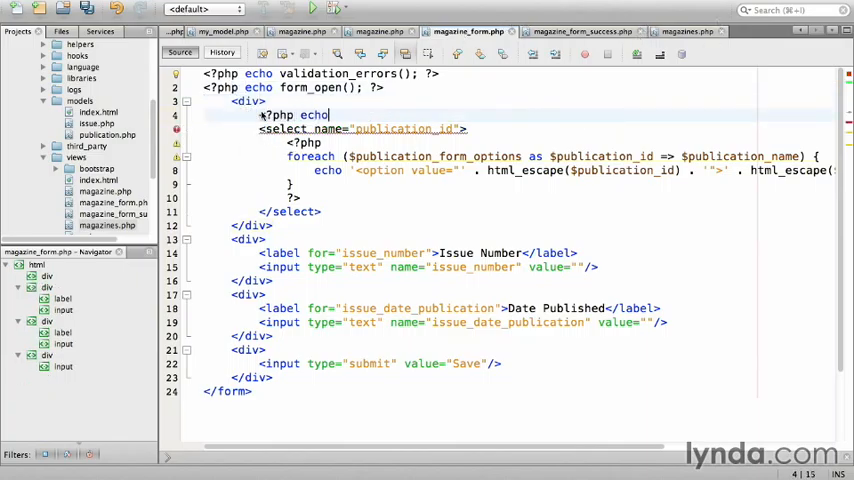
Write form_label('Publication Name','publication_id') and a form_dropdown for publications using set_value
text(form_label(')
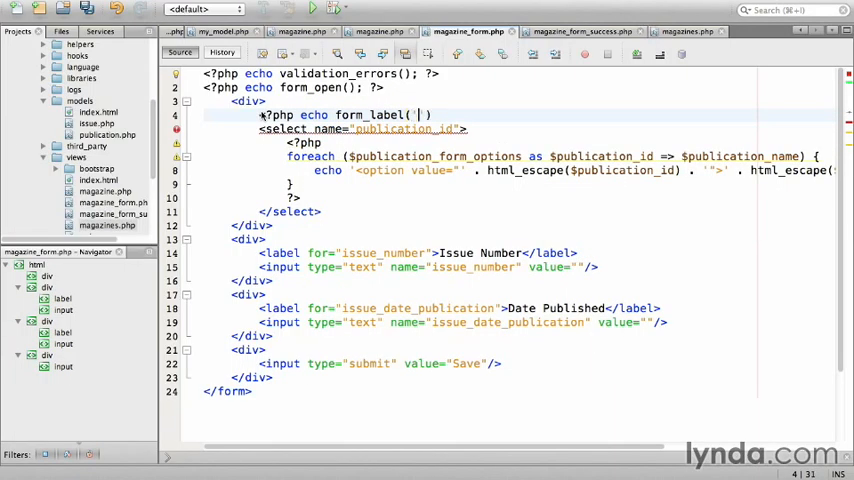
text(Publication)
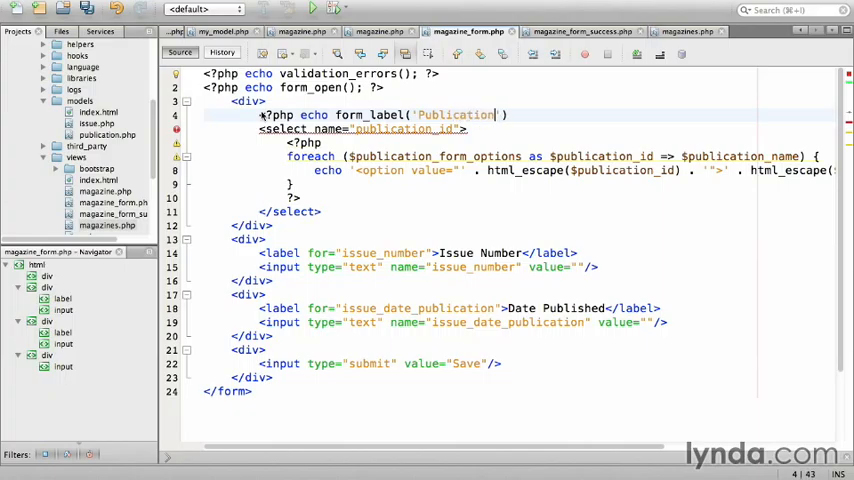
text(Name', 'publication_id)
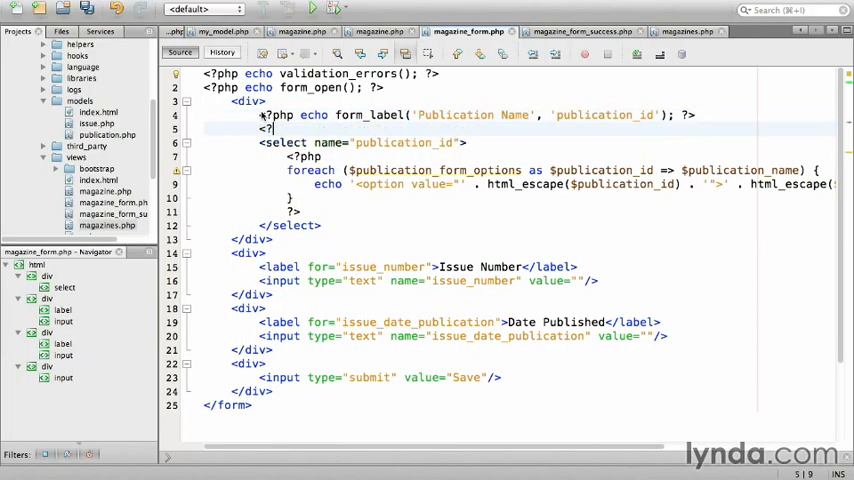
text(<?php echo form_dropdown('publication_id', $publication_form_opti)
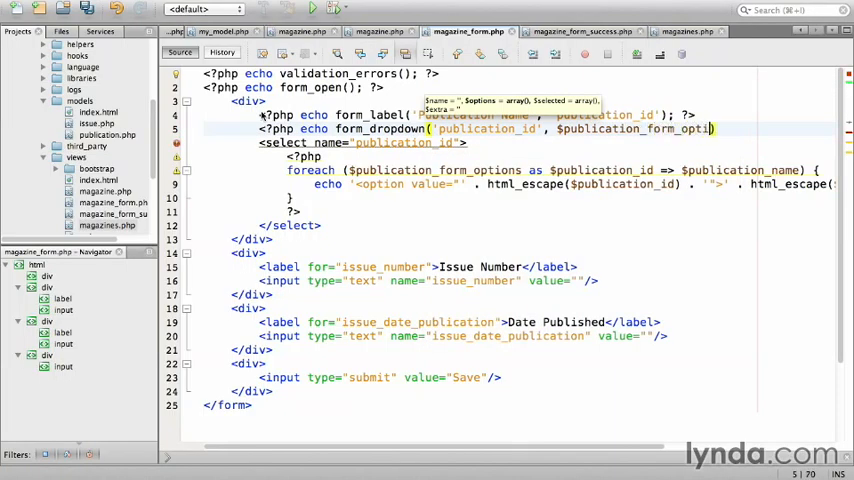
text(ons))
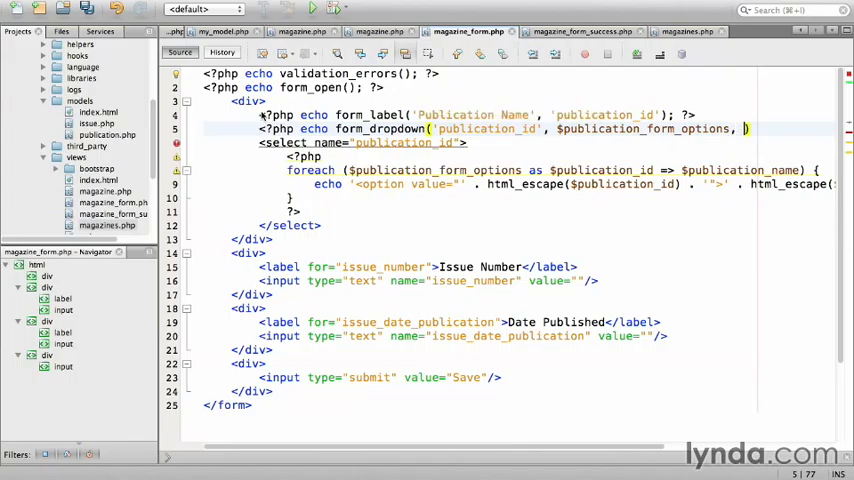
text(set_value('pu)
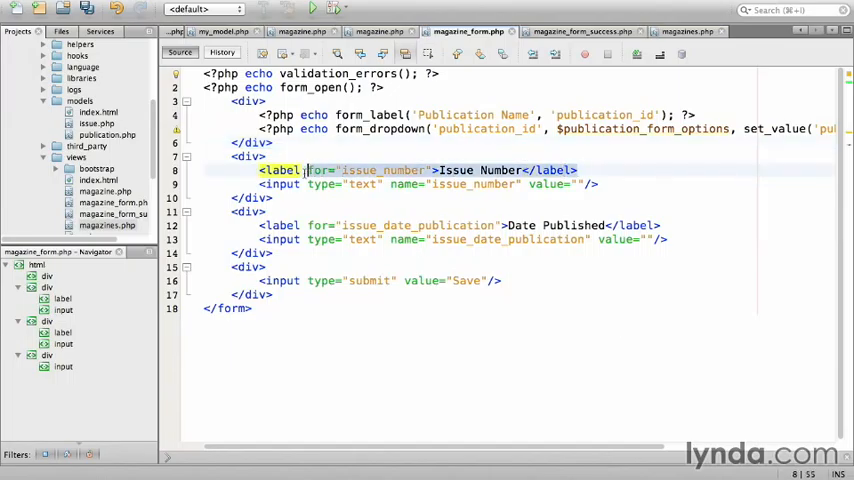
Write <?php echo form_label('Issue Number','issue_number'); ?> in place of the HTML label
text(<?php ec)
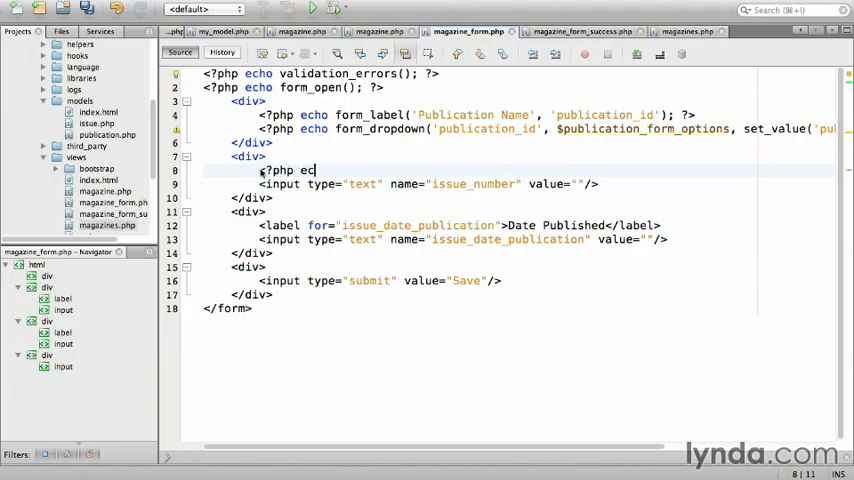
text(form_label)
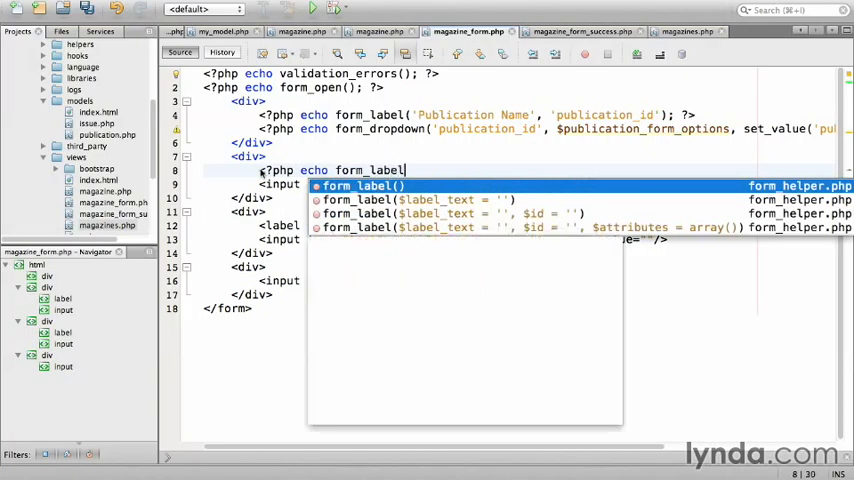
text('Issue Number ')
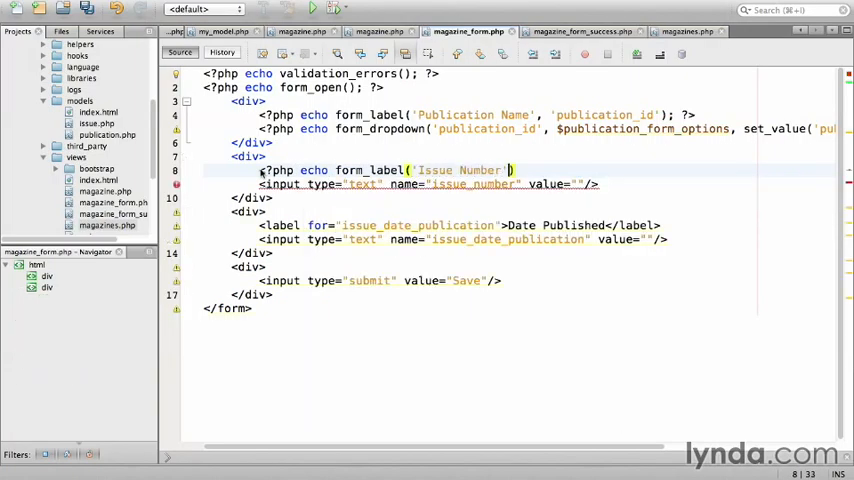
text(, 'issue_number)
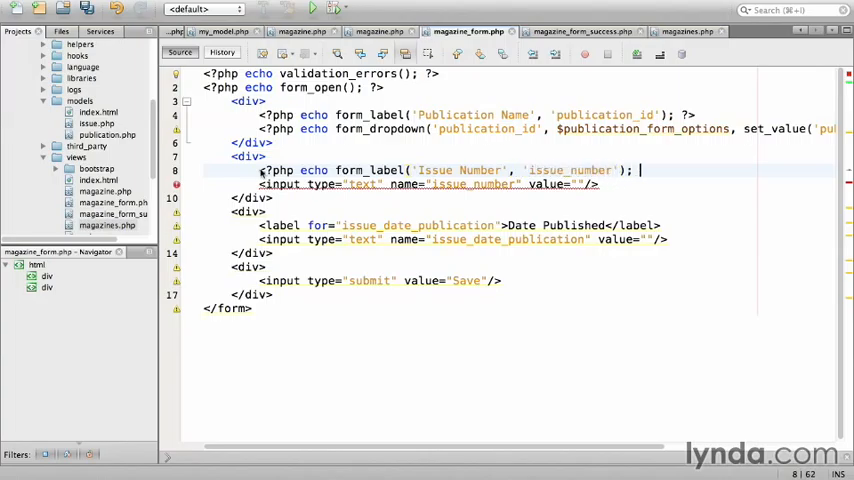
text(?>)
text(<?)
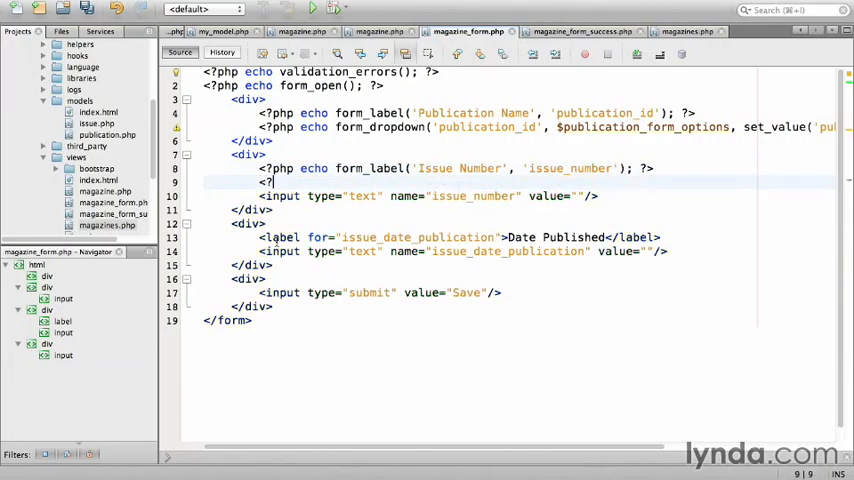
Write form_input('issue_number', set_value('issue_number')) in place of the HTML input
text(form_input())
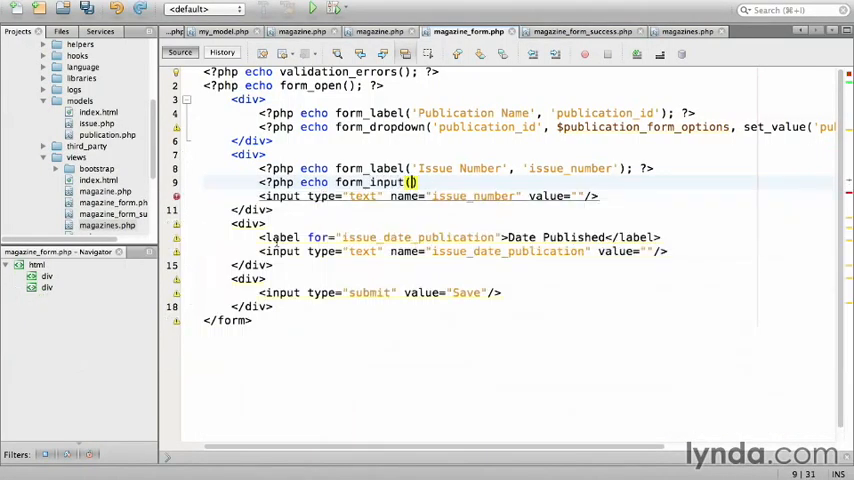
text('issue_number')
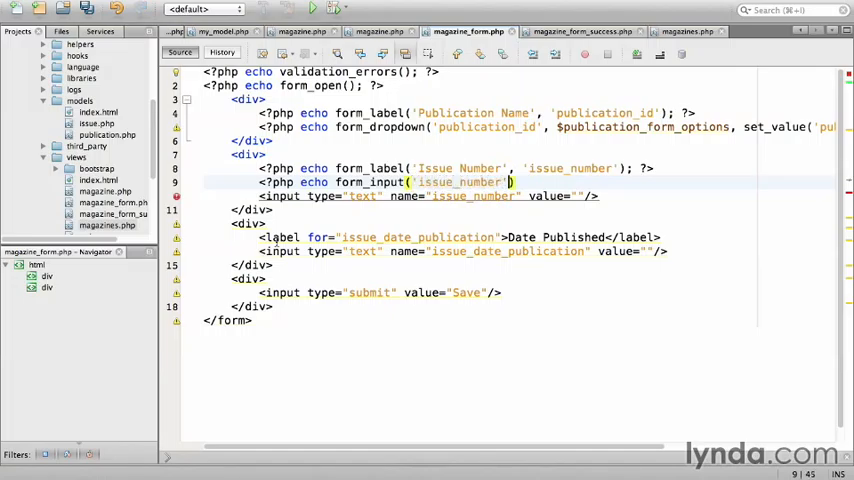
text(, set_value('issue_number)
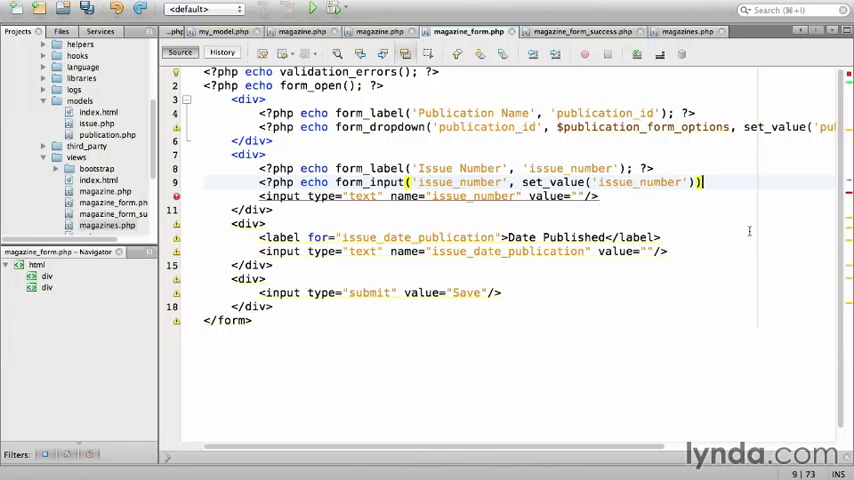
text(; ?>)
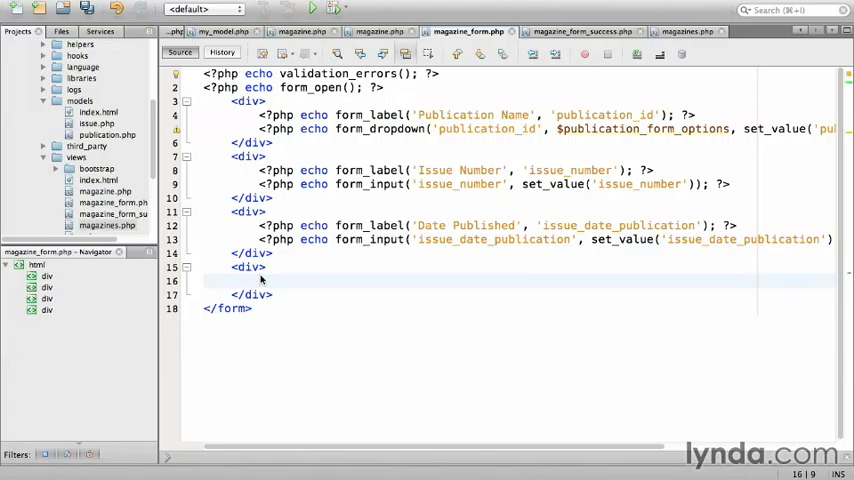
Convert Date Published to form_label/form_input, use form_submit('save','Save'), and end with form_close()
text(<?php echo)
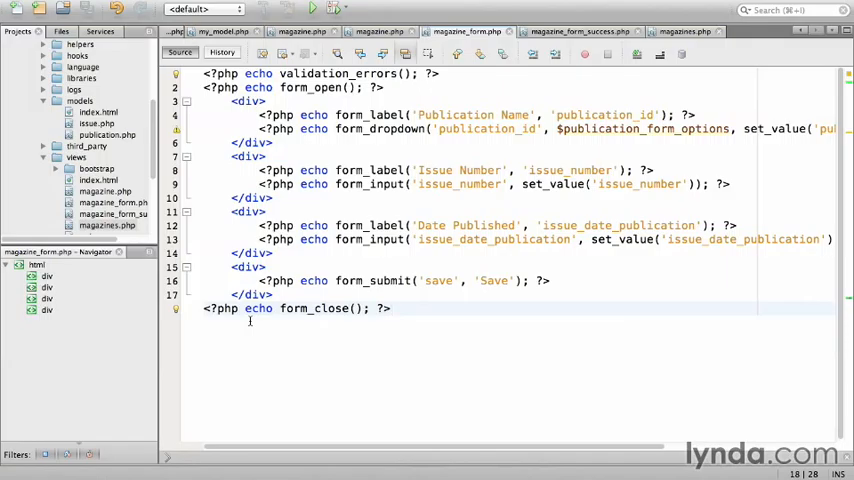
click(390, 308)
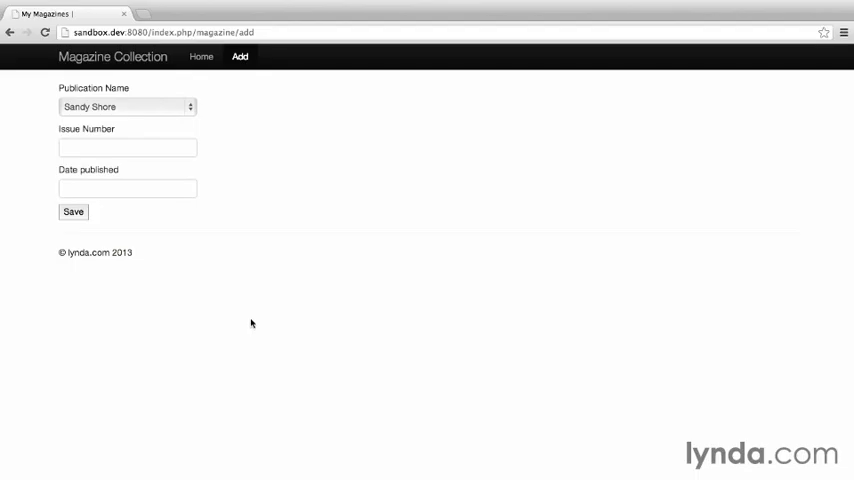
Save the form with 'kitty' as Issue Number and Date Published left blank
text(k)
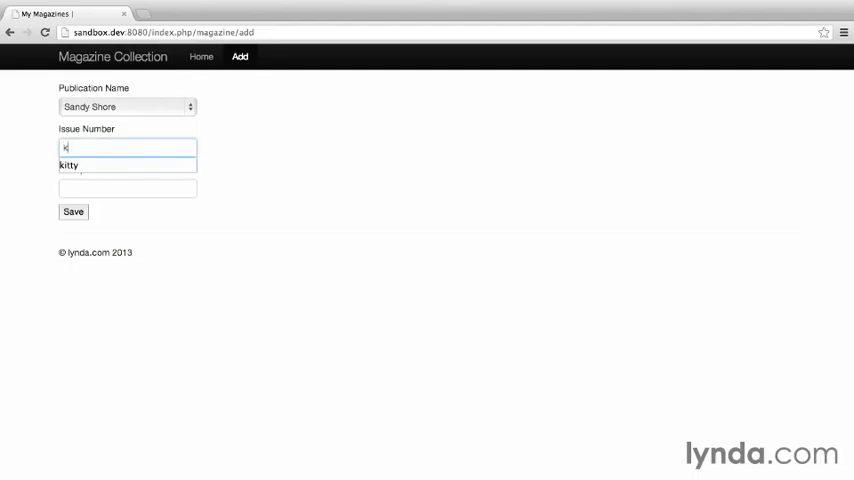
click(72, 211)
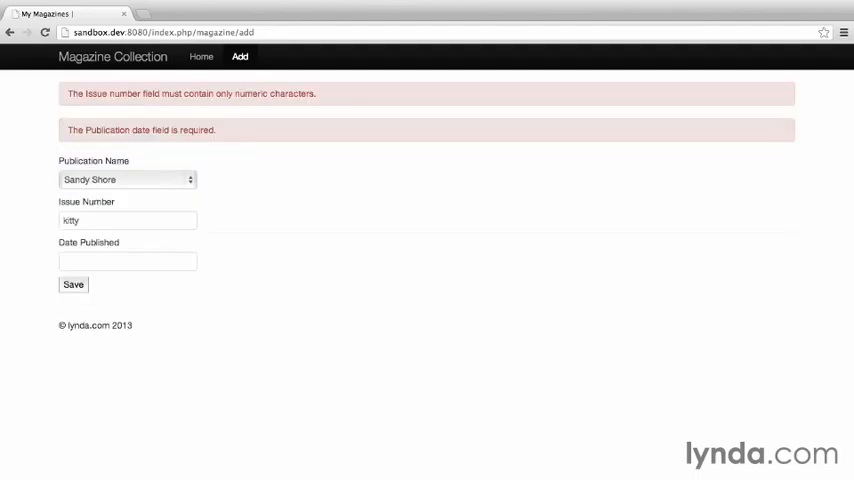